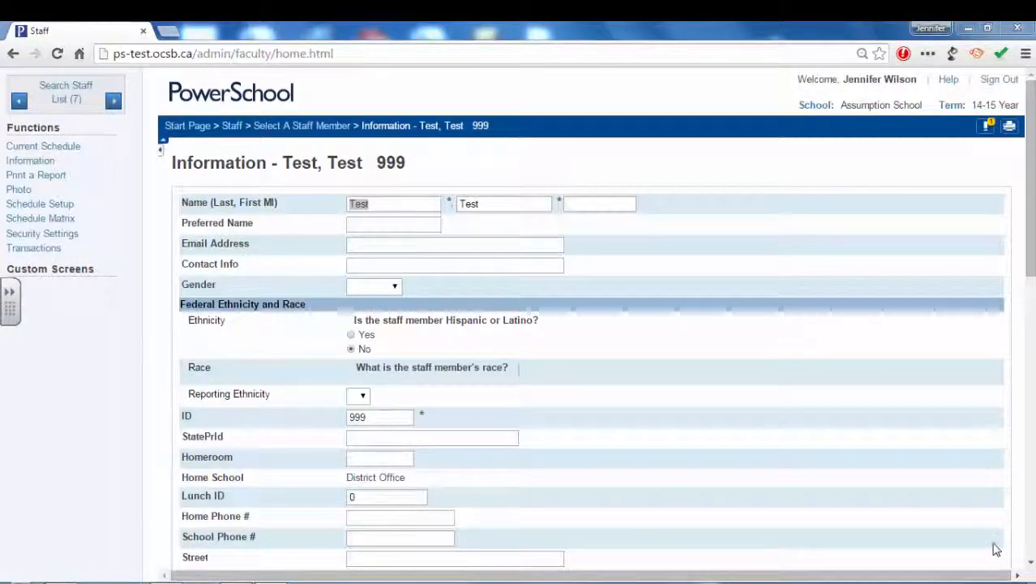
mouse_move(9, 130)
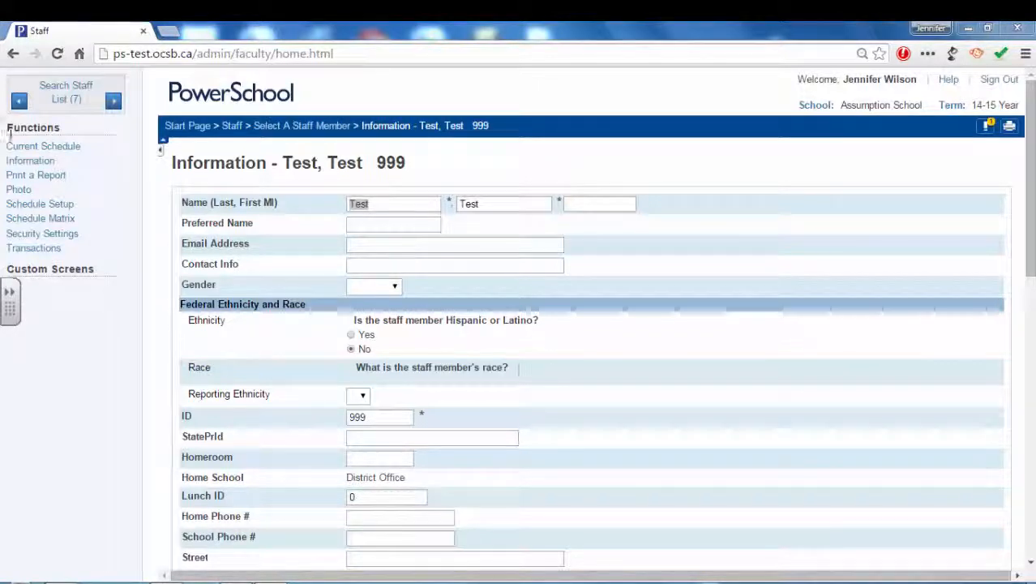
mouse_move(29, 161)
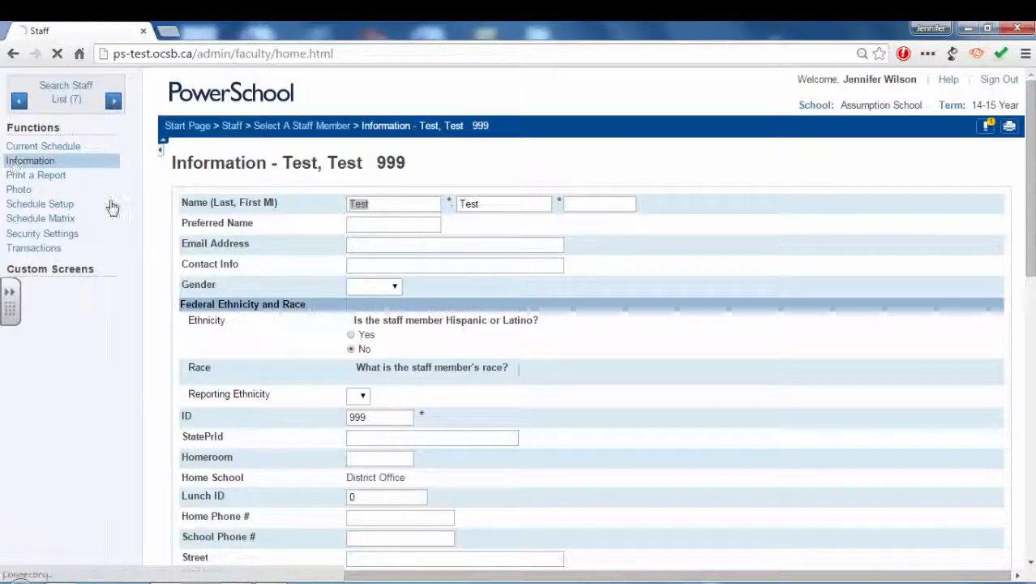
Scroll the staff information page down to the Assignments section.
scroll(down, 3)
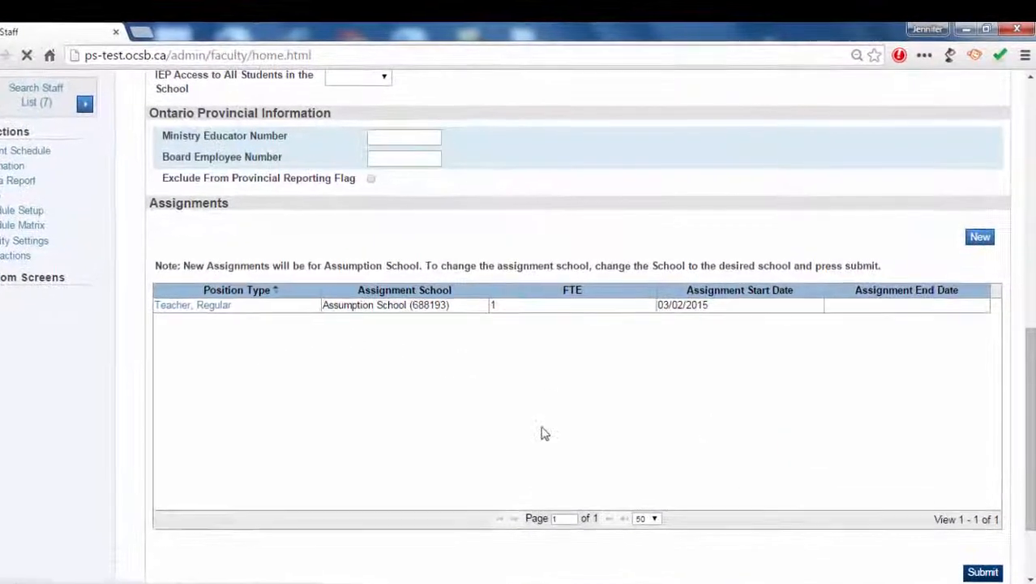
Edit the Teacher, Regular assignment and set its teaching type to Not Applicable.
click(193, 305)
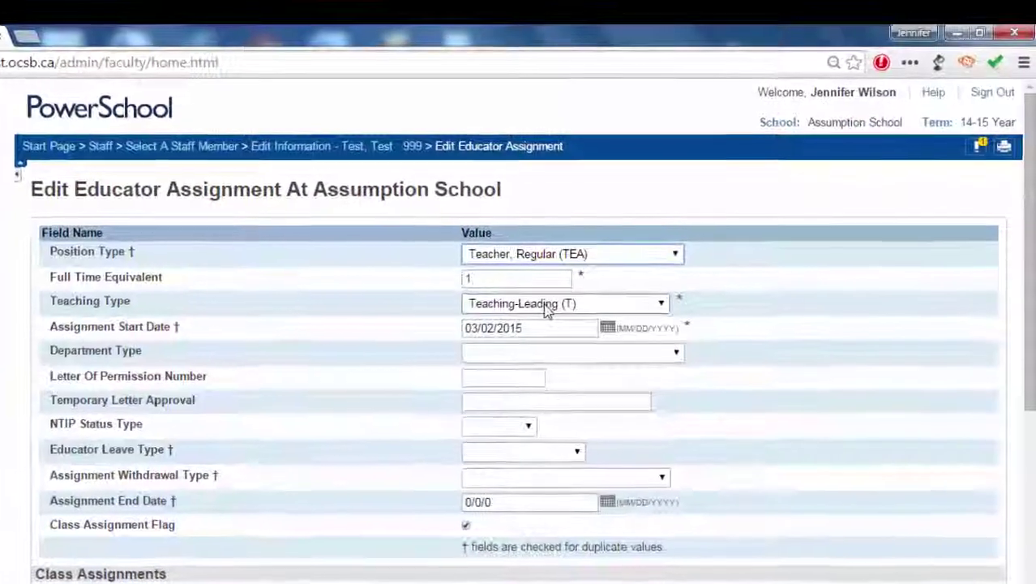
click(564, 303)
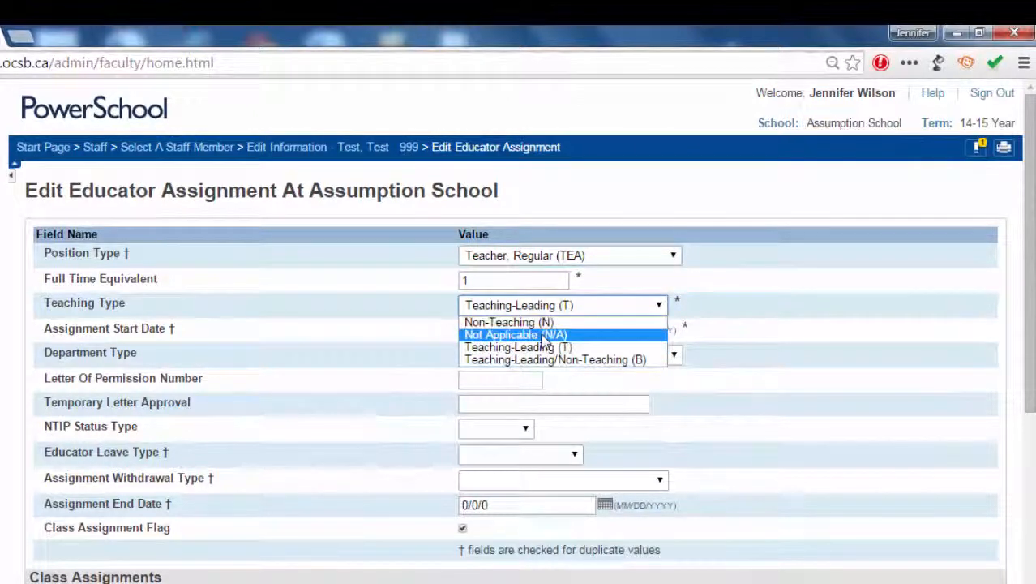
click(501, 334)
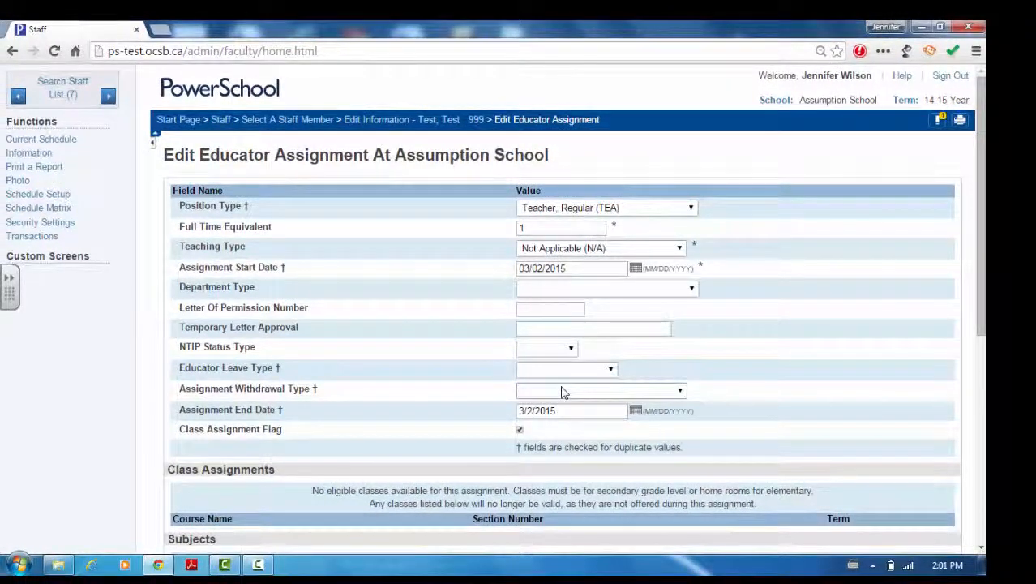
Withdraw it as Position Changed To Existing ending 03/02/2015, submit, and return to Assignments.
click(600, 390)
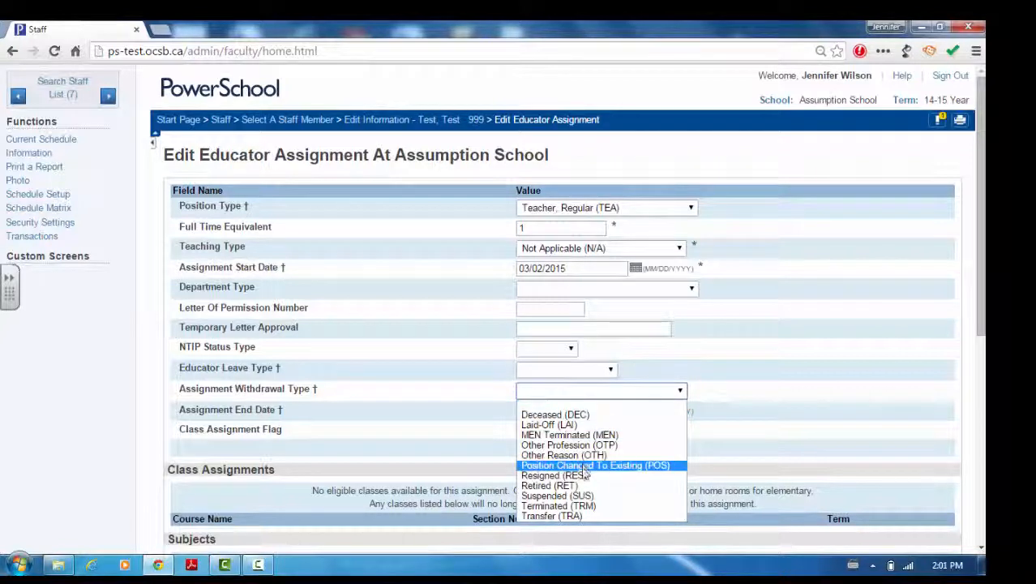
click(601, 464)
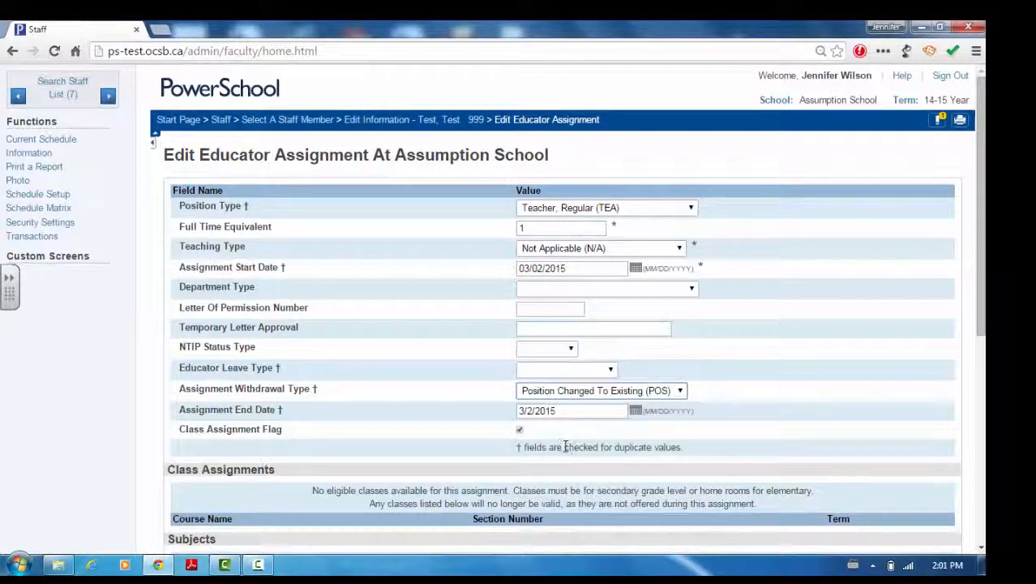
click(519, 428)
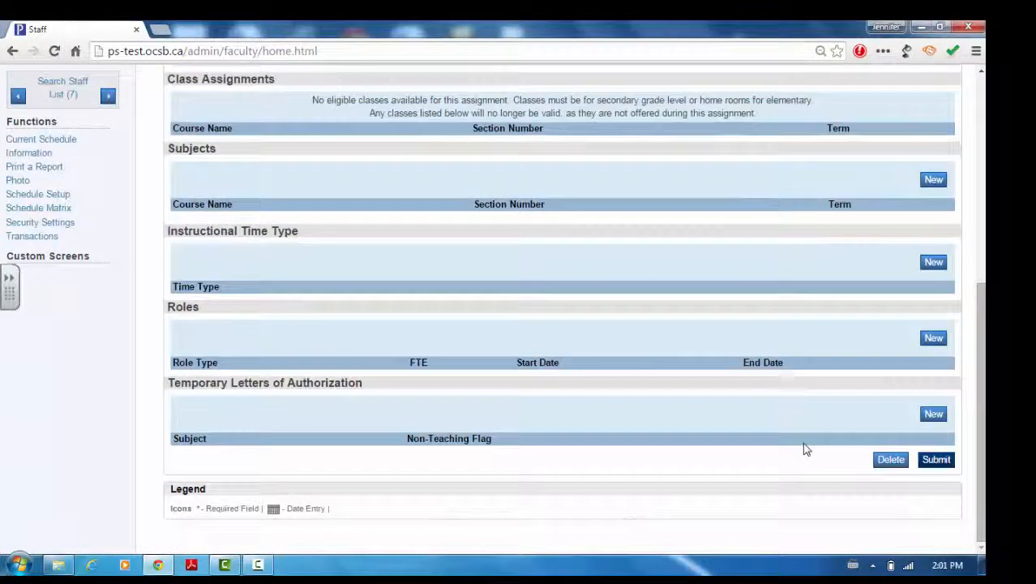
click(936, 461)
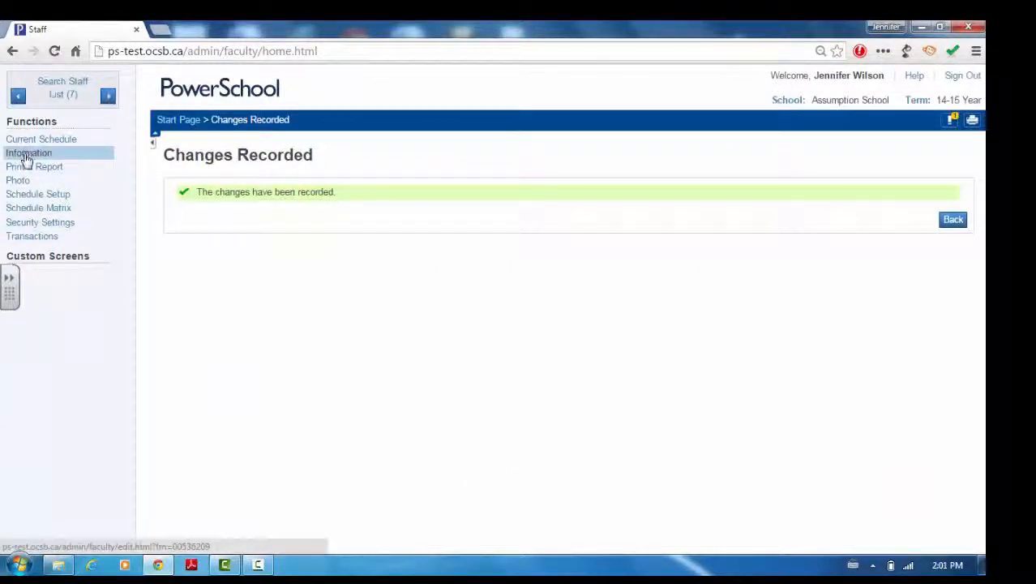
click(29, 152)
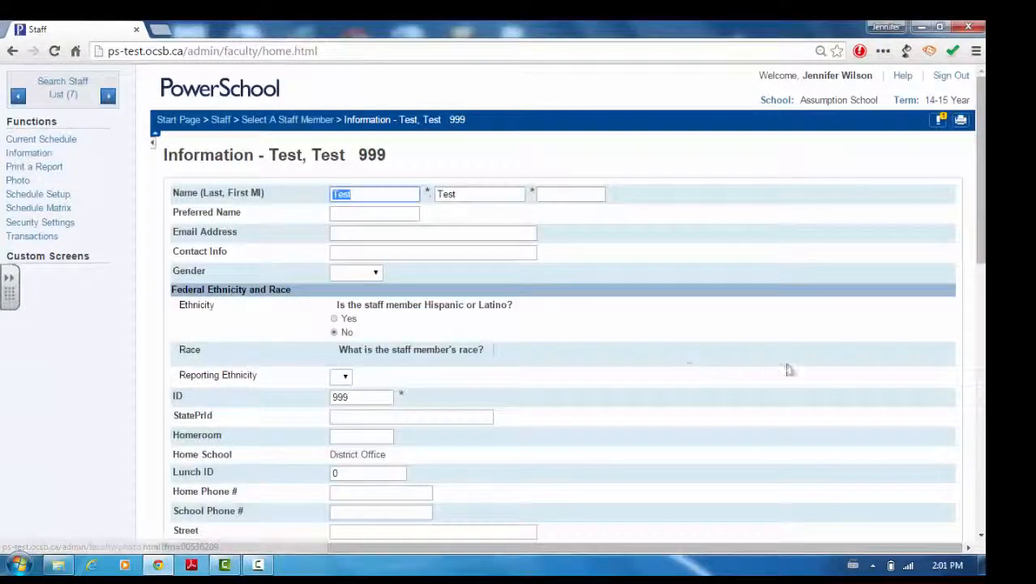
scroll(down, 3)
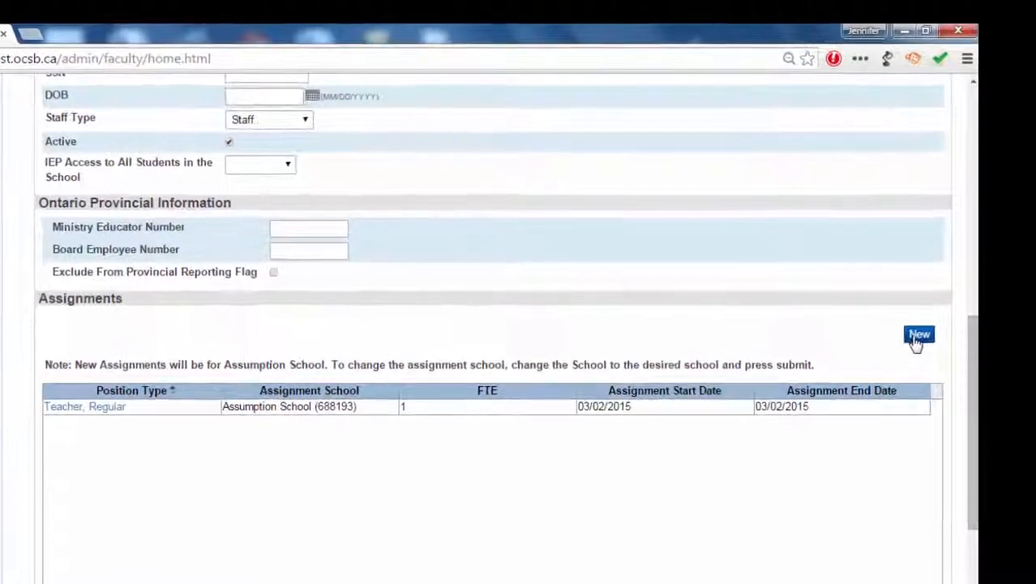
Start a new assignment with position type Department Head and FTE 1.0.
click(918, 334)
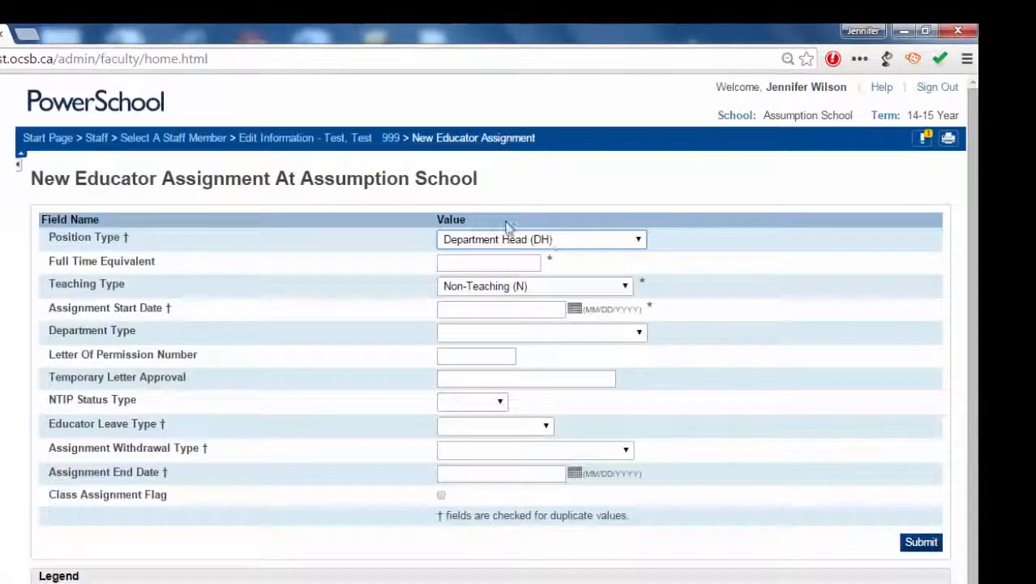
click(542, 239)
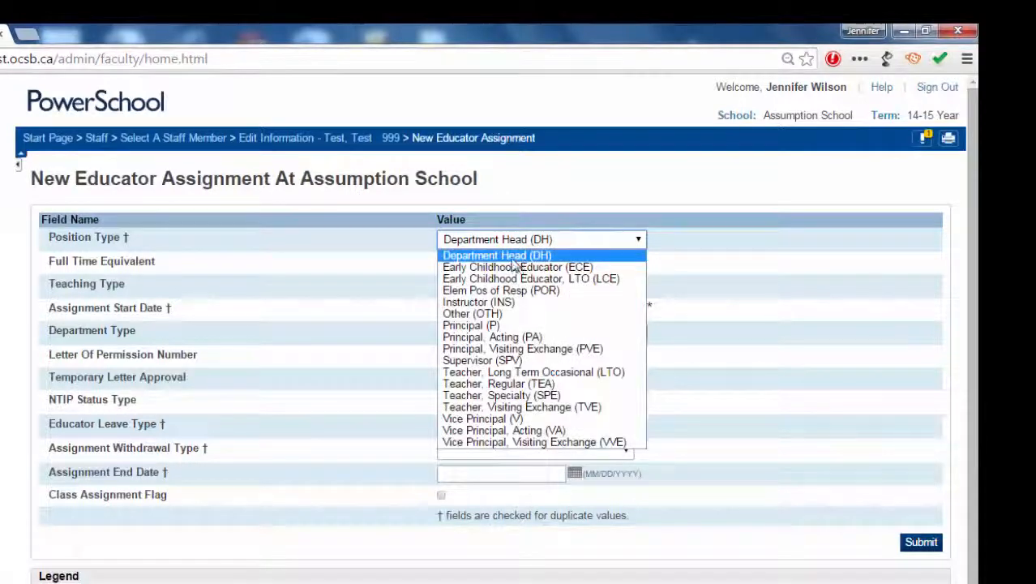
click(509, 254)
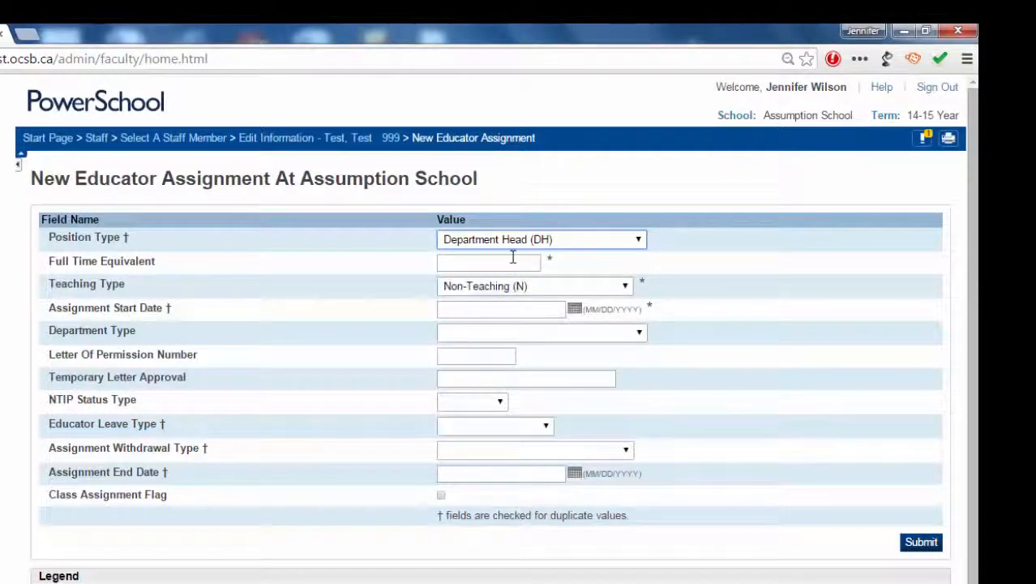
click(488, 263)
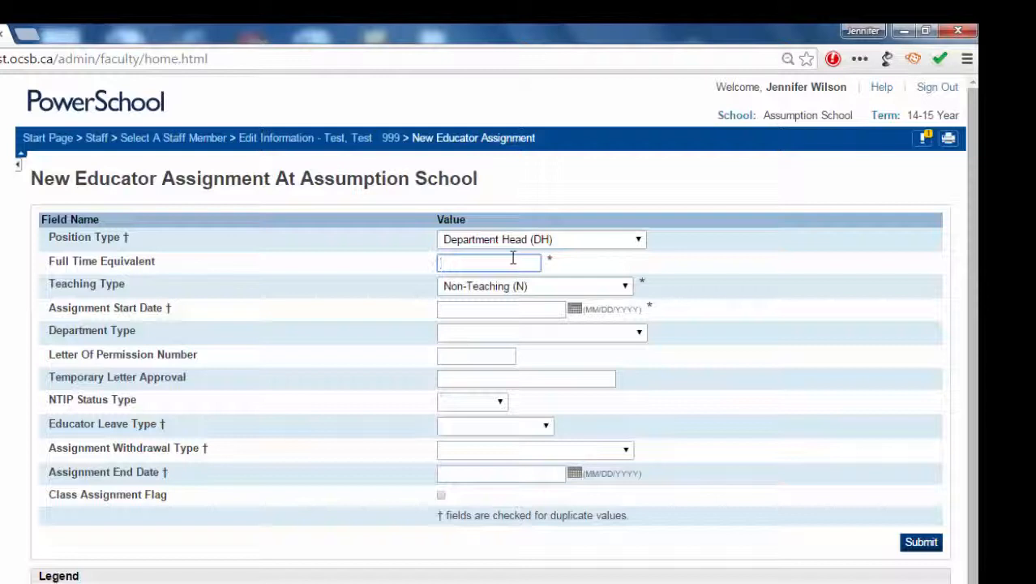
text(1)
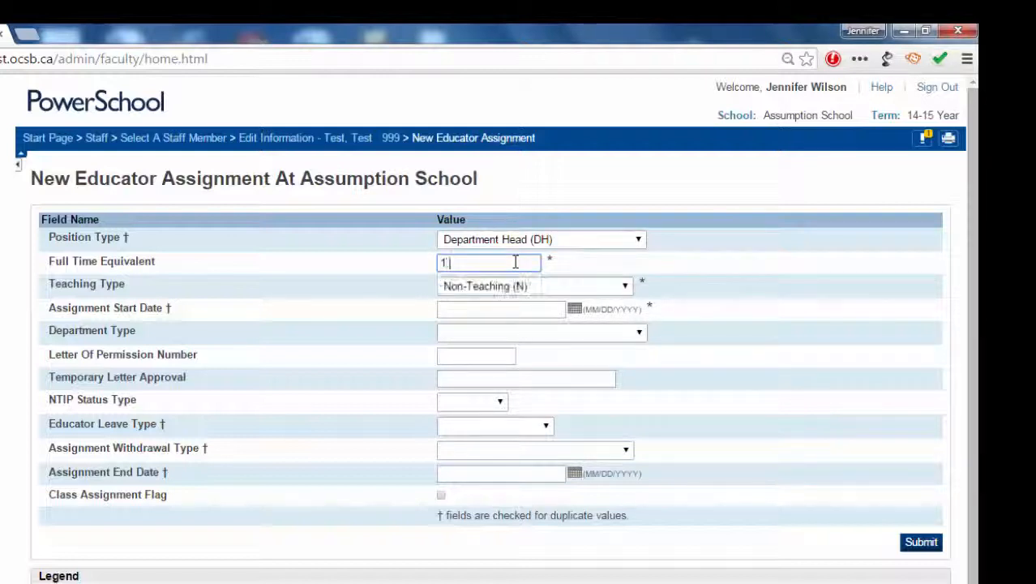
text(.0)
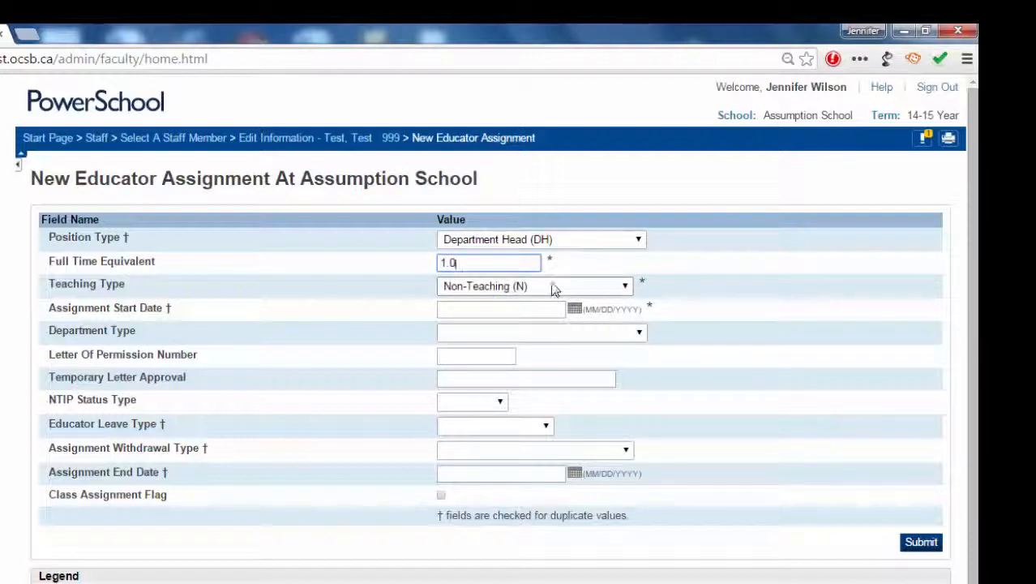
Keep teaching type Non-Teaching with start date 3/3/2015, submit, and return to the staff information page.
click(535, 285)
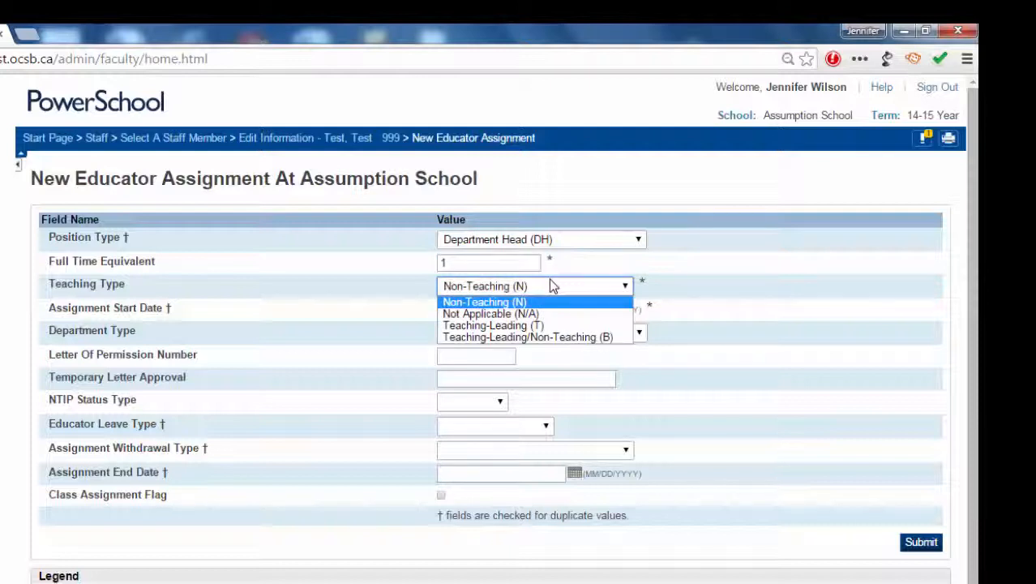
mouse_move(535, 311)
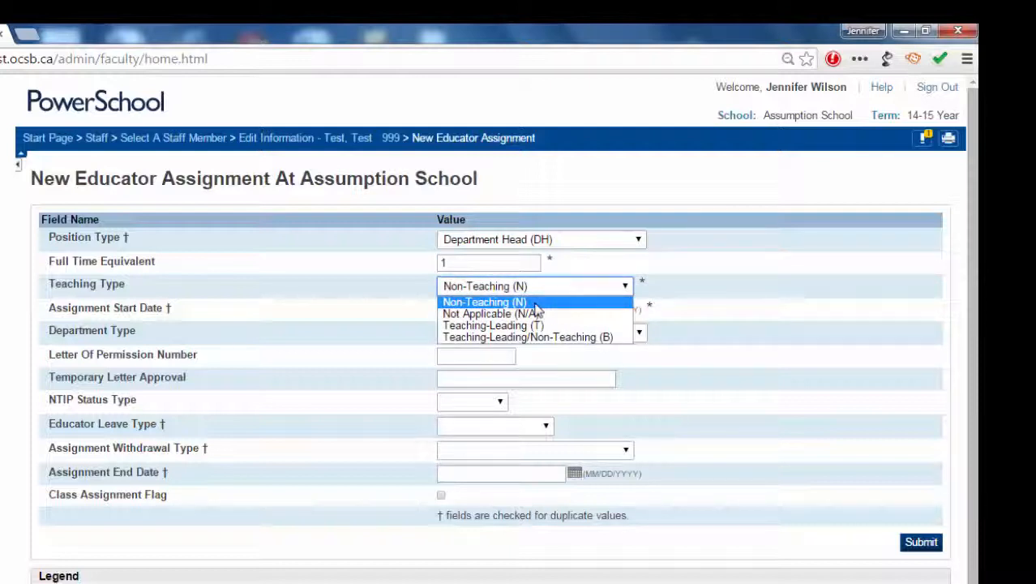
mouse_move(532, 325)
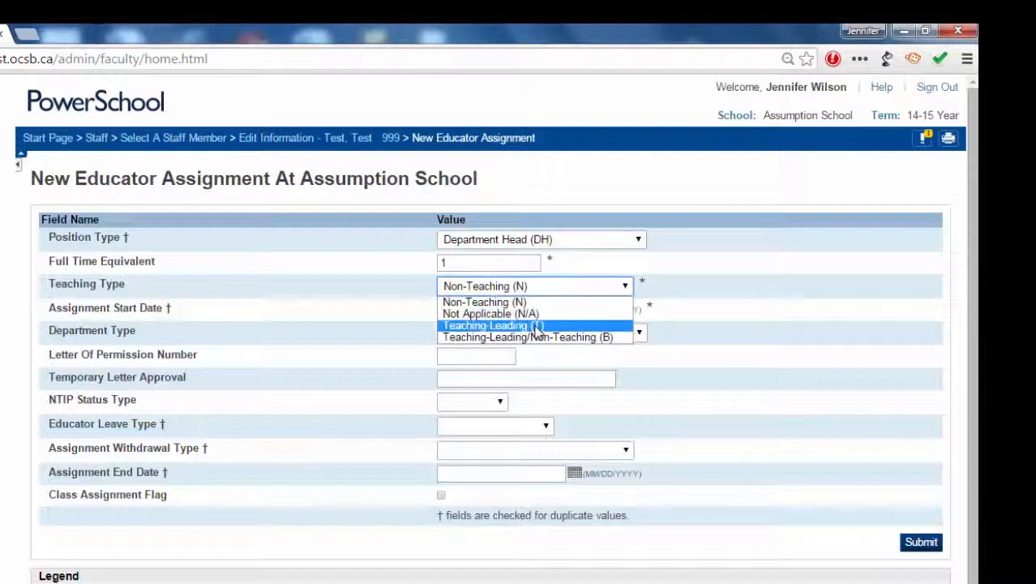
mouse_move(538, 349)
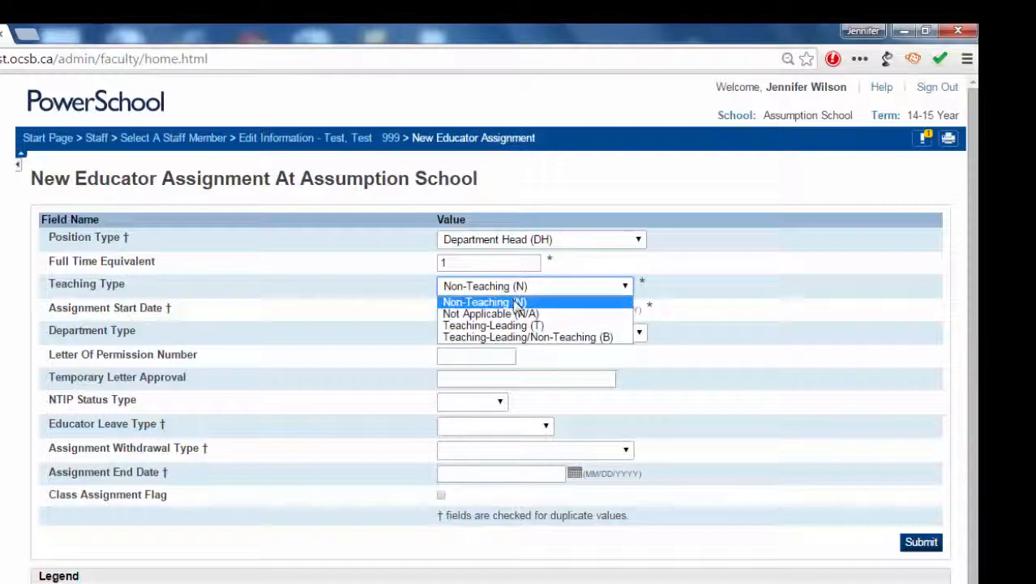
click(483, 302)
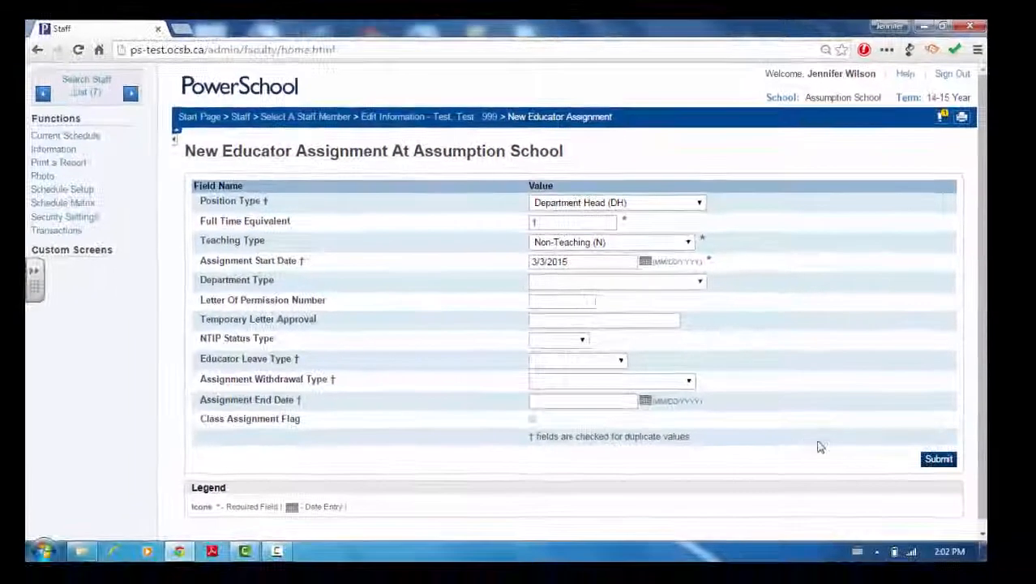
click(937, 459)
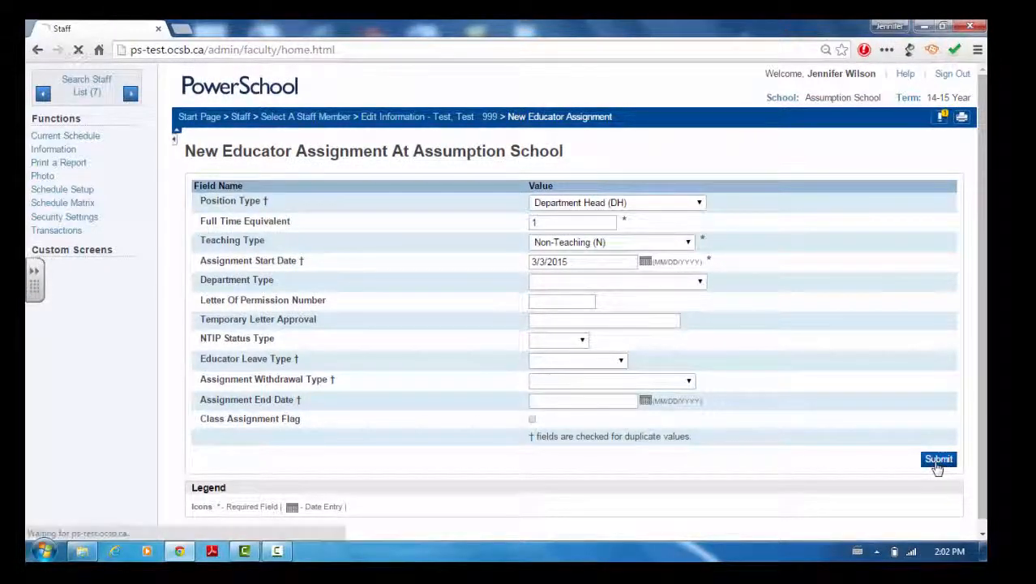
click(937, 459)
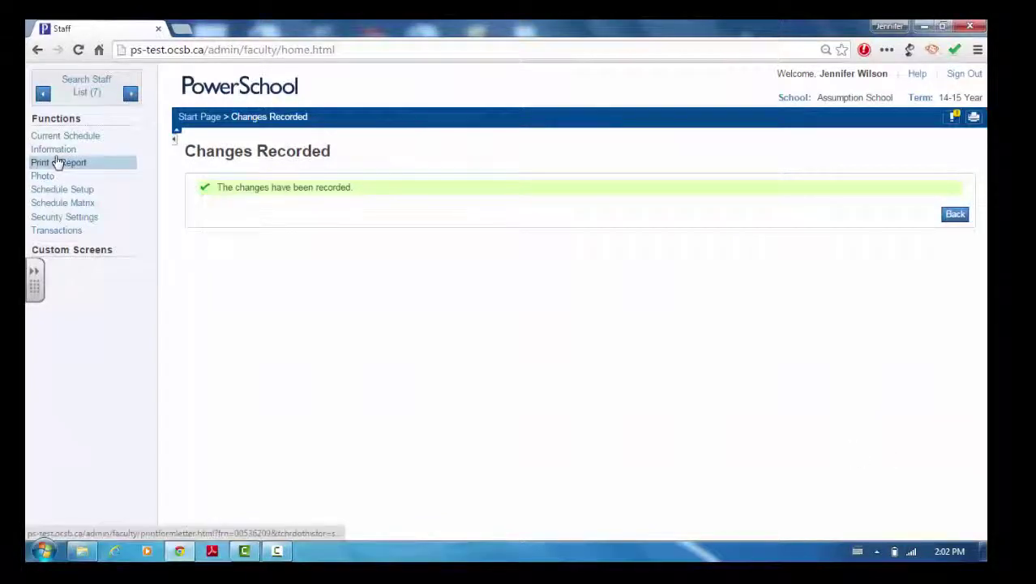
click(58, 162)
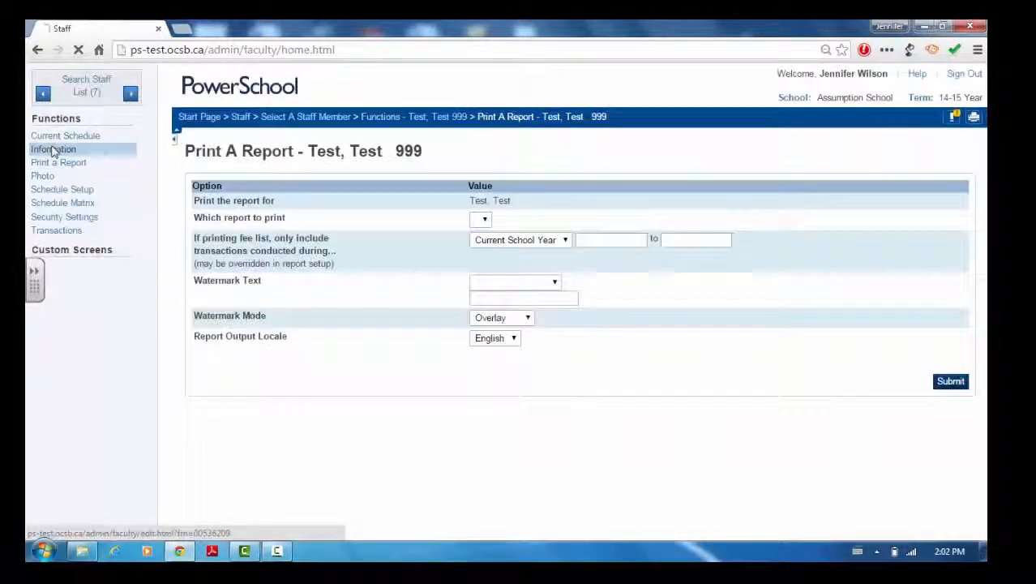
click(53, 150)
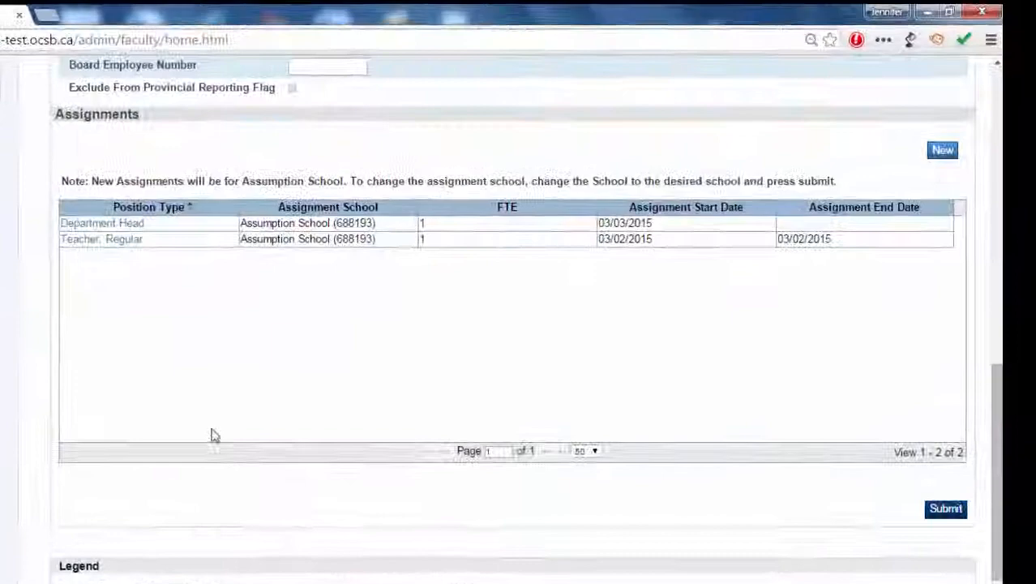